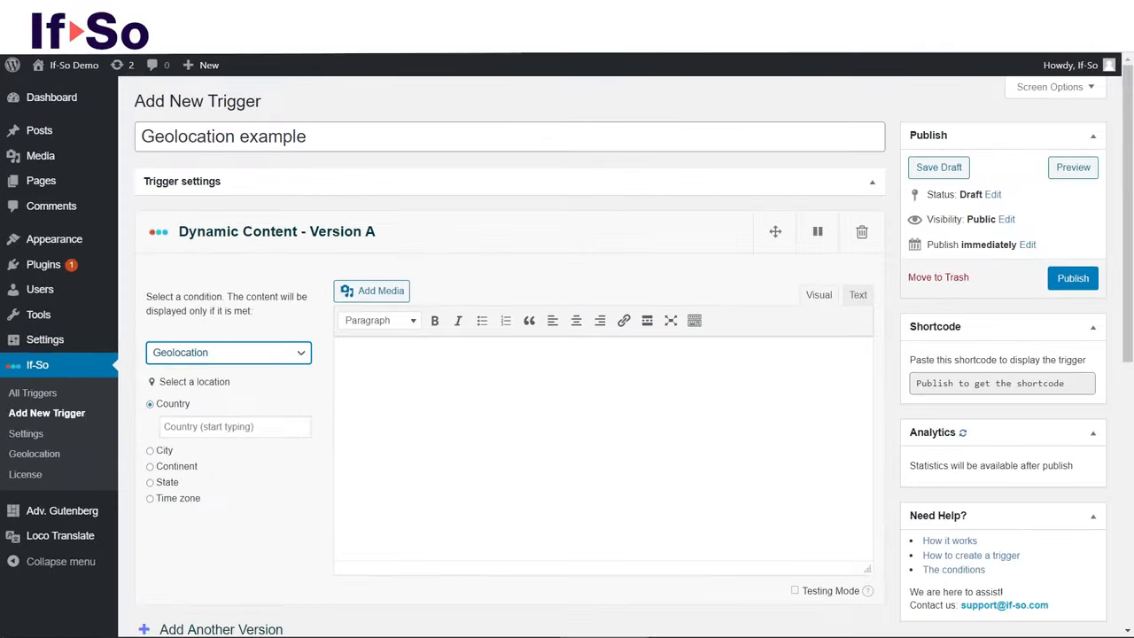
# Step: Set Version A's condition to Geolocation > Country targeting France
pyautogui.click(227, 352)
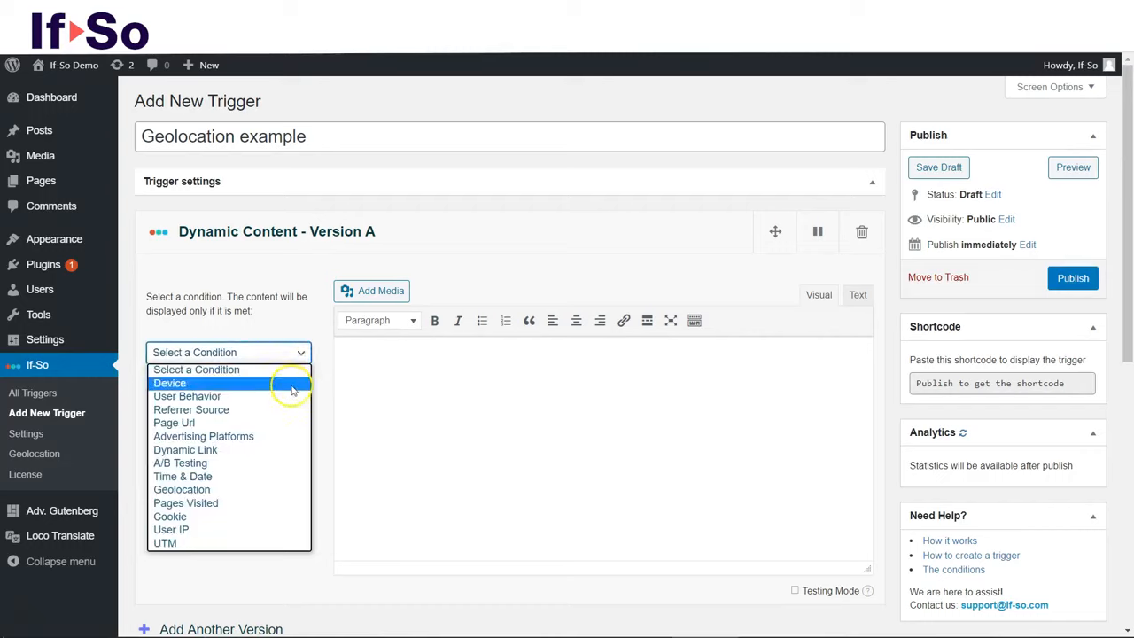
pyautogui.click(181, 489)
pyautogui.write('F')
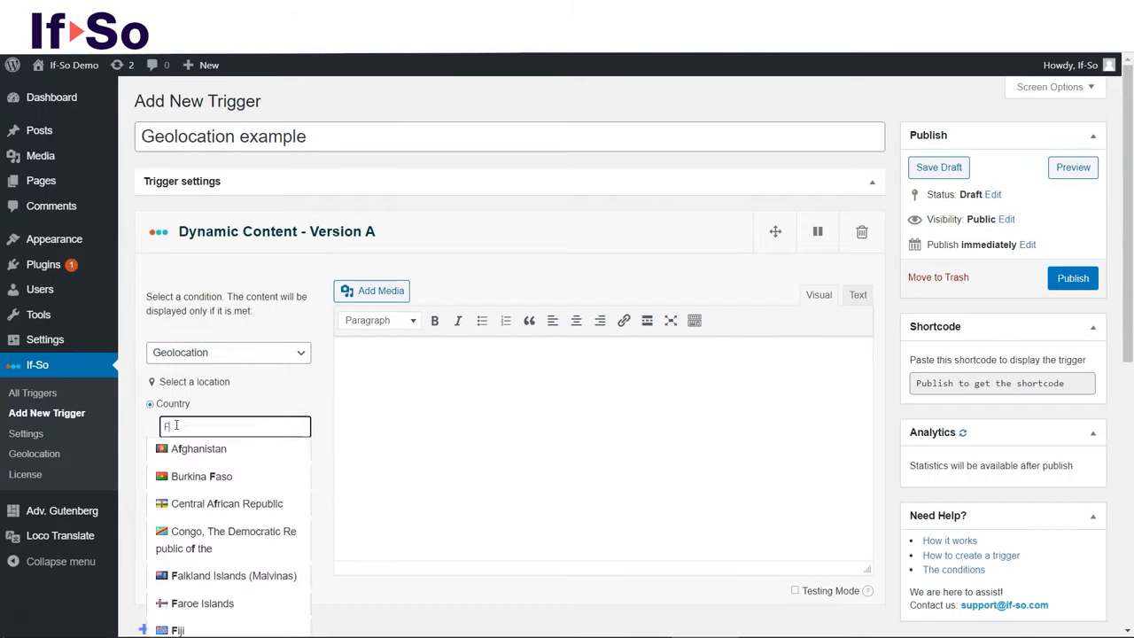
pyautogui.click(197, 448)
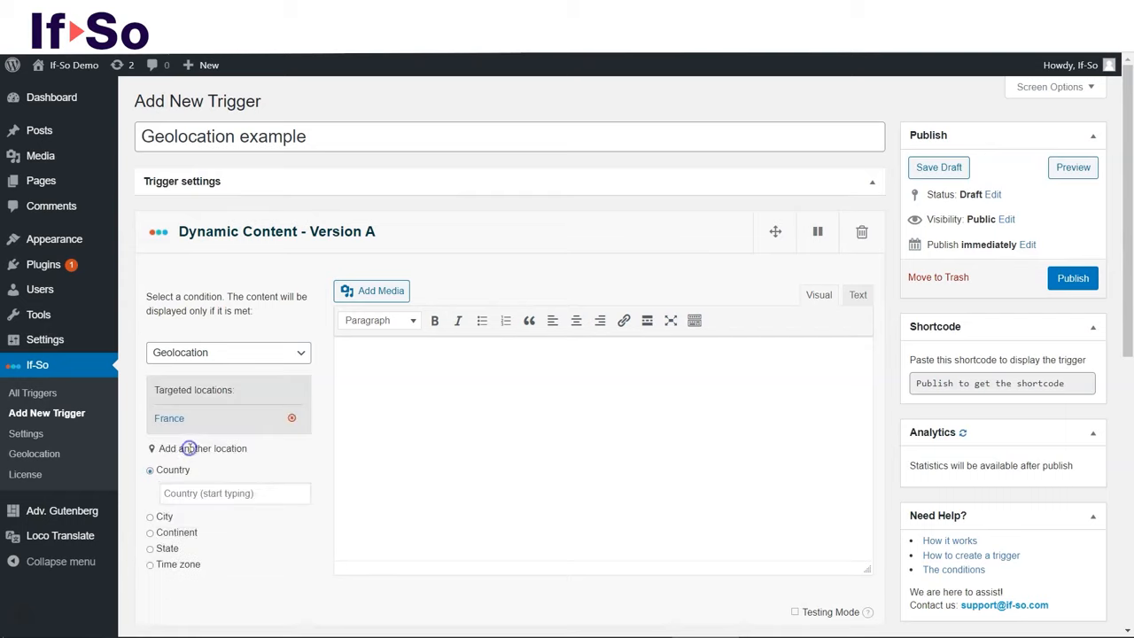
pyautogui.write('Ital')
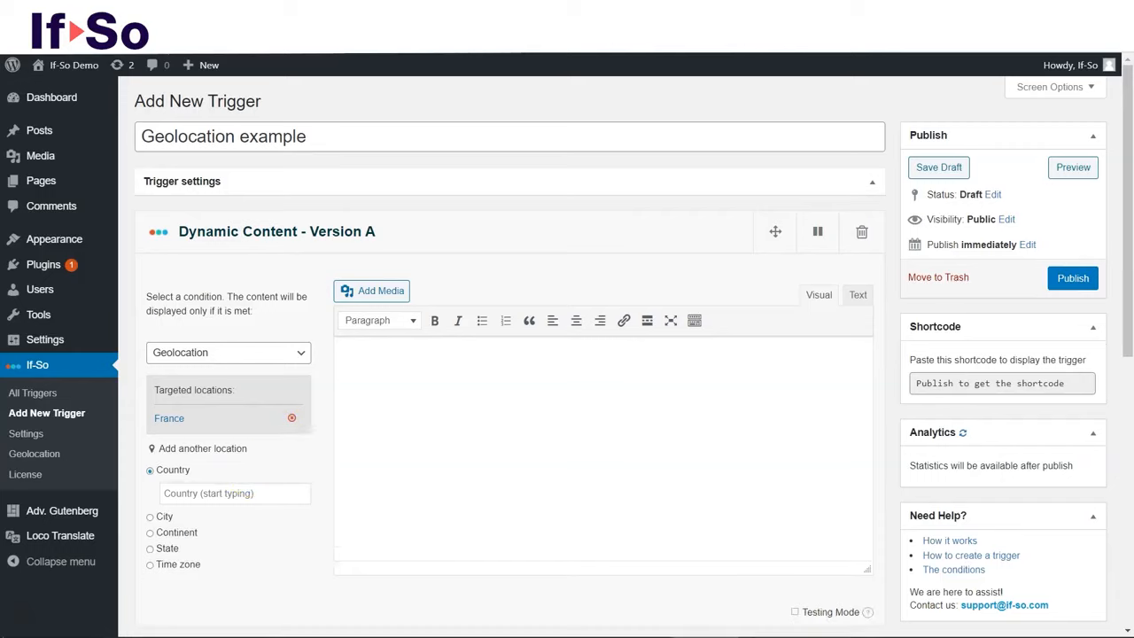
# Step: Enter 'Free shipping to France!' for Version A and add a geolocation-based Version B for Antarctica
pyautogui.write('Free shipping to France!')
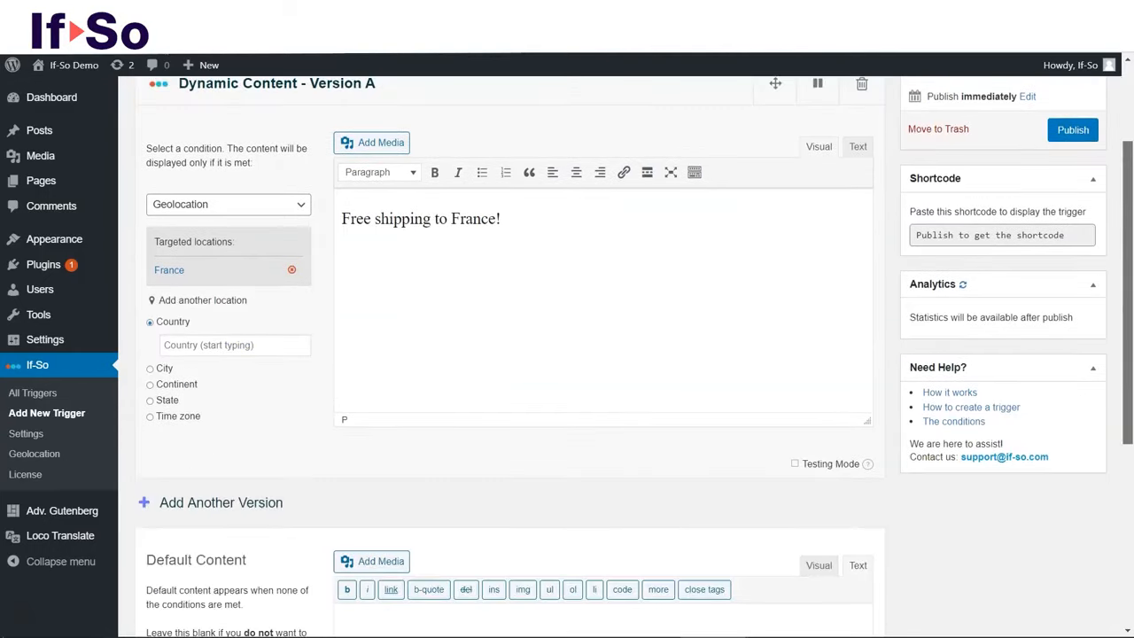
pyautogui.scroll(-3)
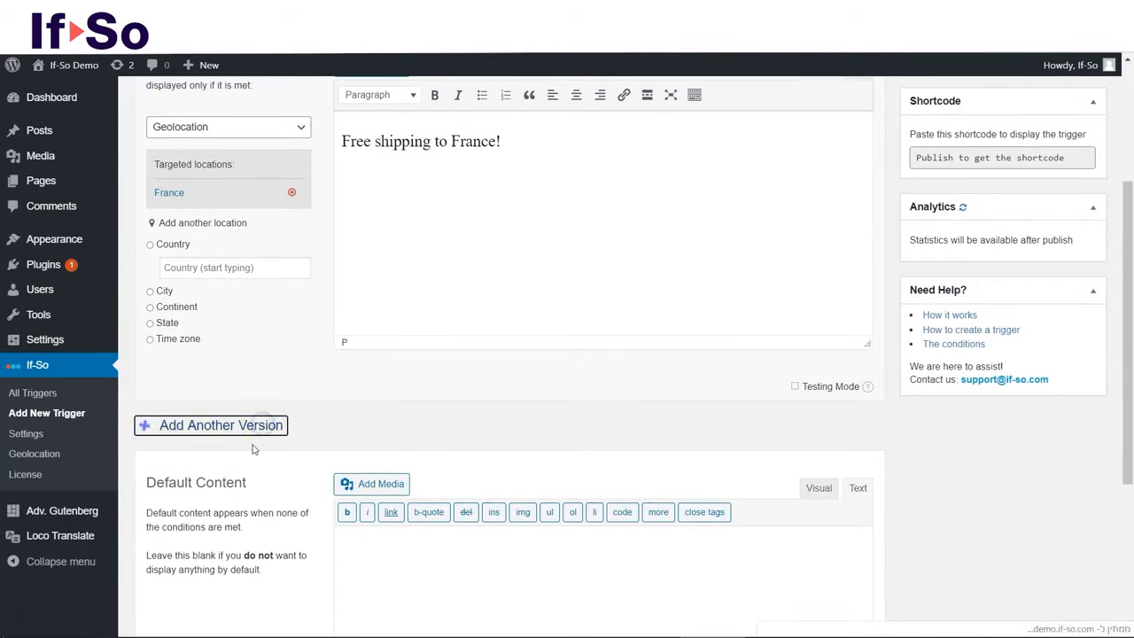
pyautogui.click(211, 426)
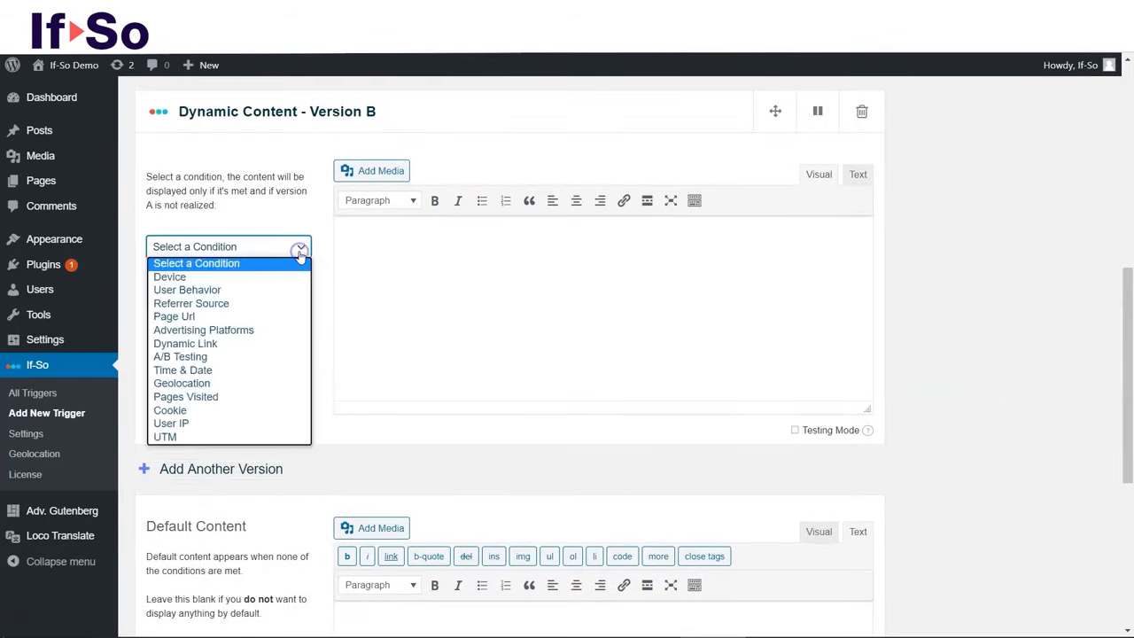
pyautogui.click(181, 383)
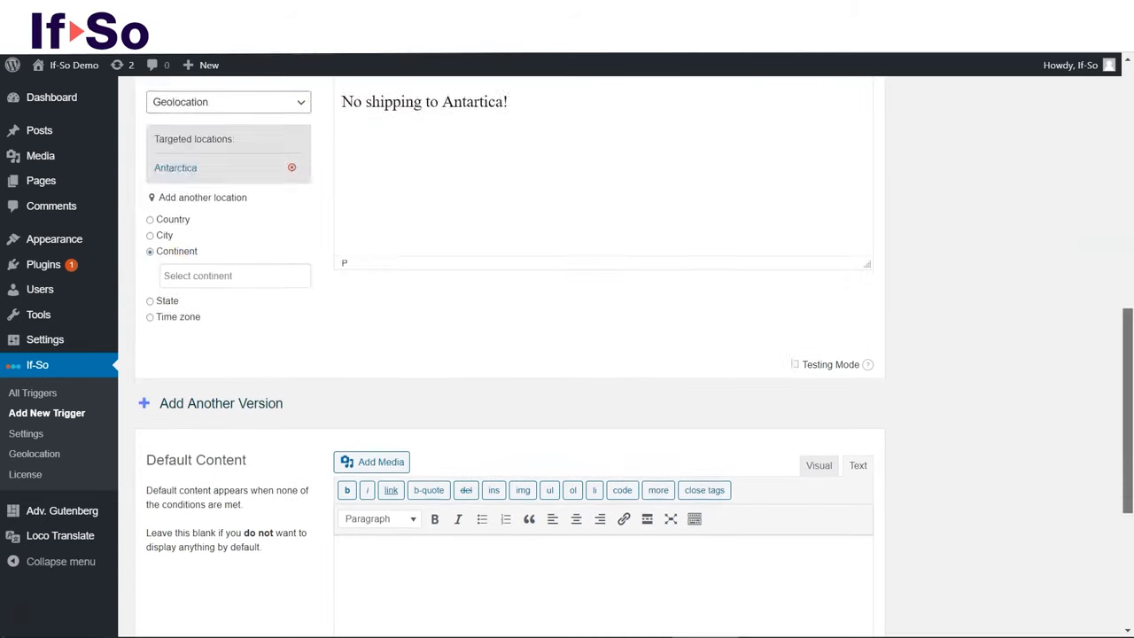
pyautogui.scroll(-3)
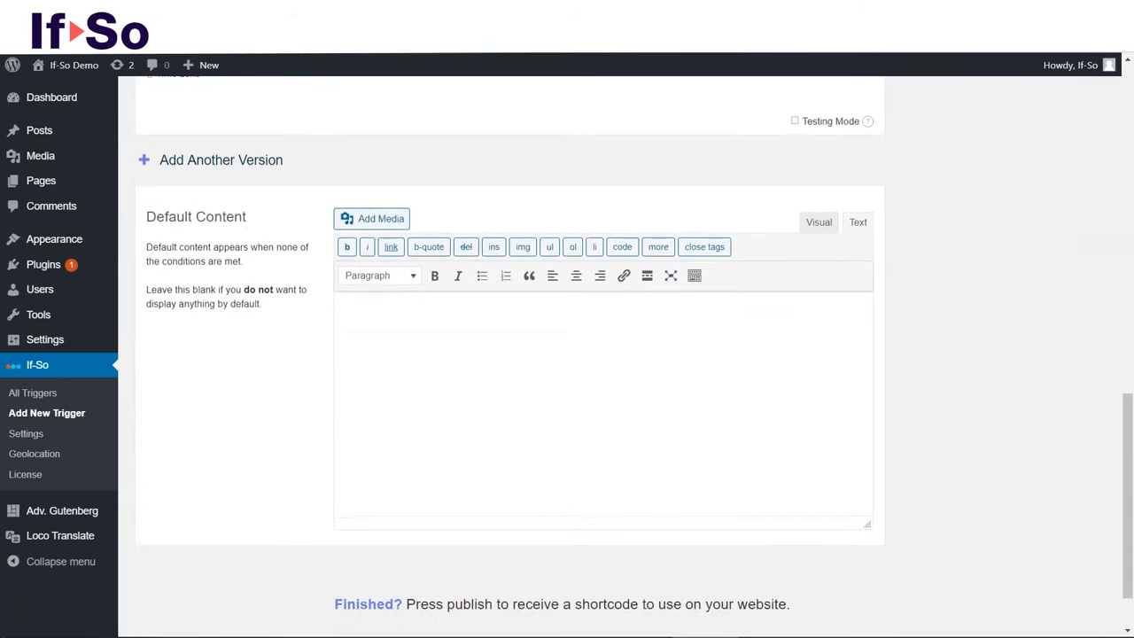